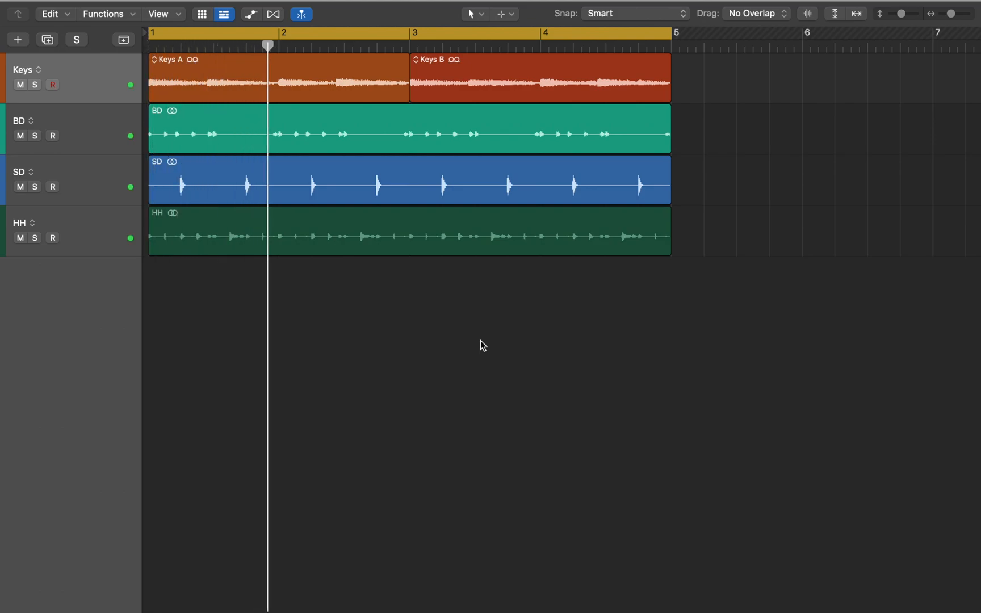
- Enable the Keys Phat FX bandpass stage and set its low cutoff to 243.8 Hz
{"action": "left_click", "coordinate": [360, 45]}
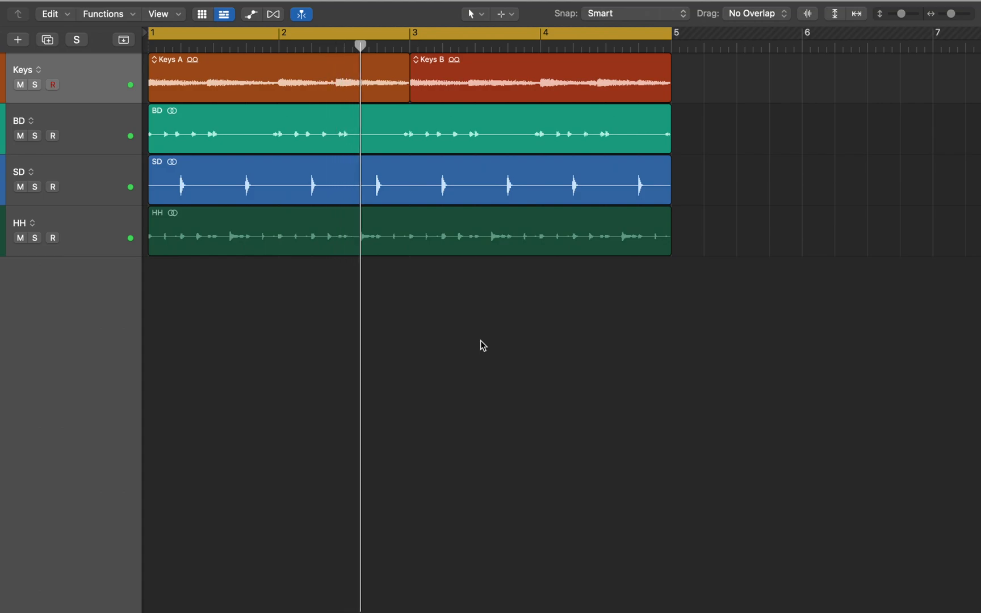
{"action": "left_click", "coordinate": [453, 44]}
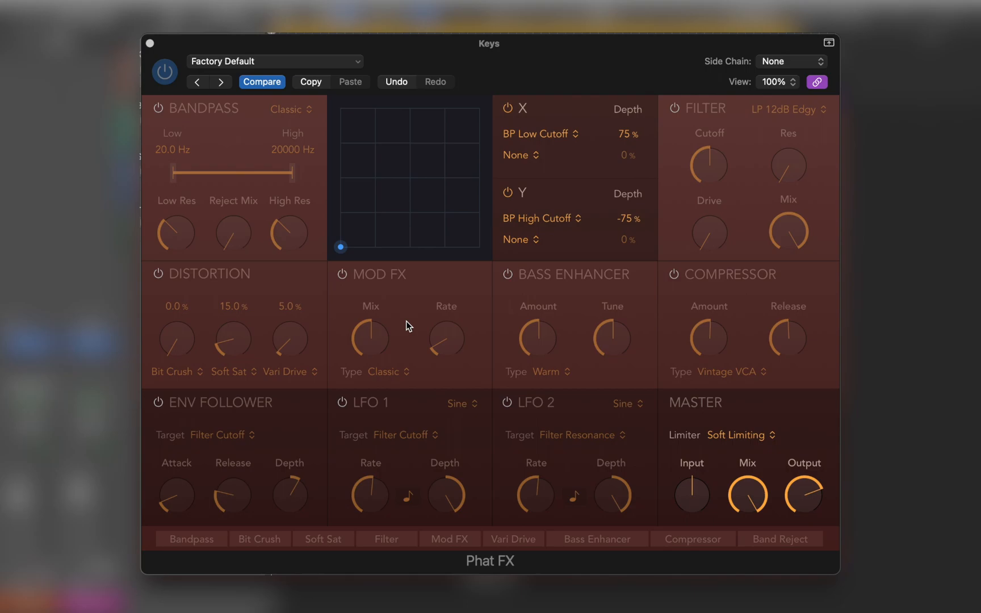
{"action": "mouse_move", "coordinate": [358, 269]}
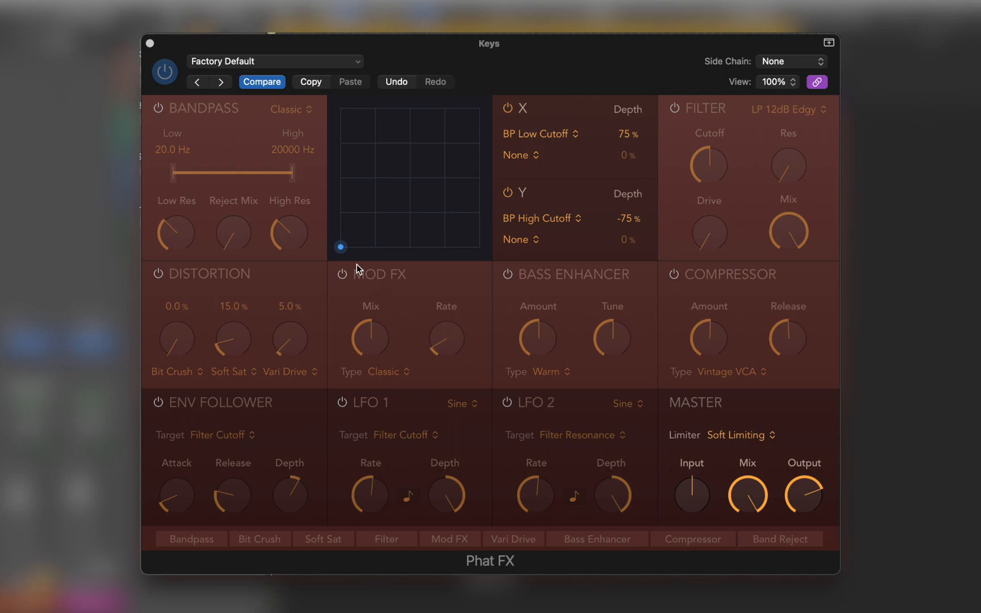
{"action": "left_click", "coordinate": [159, 108]}
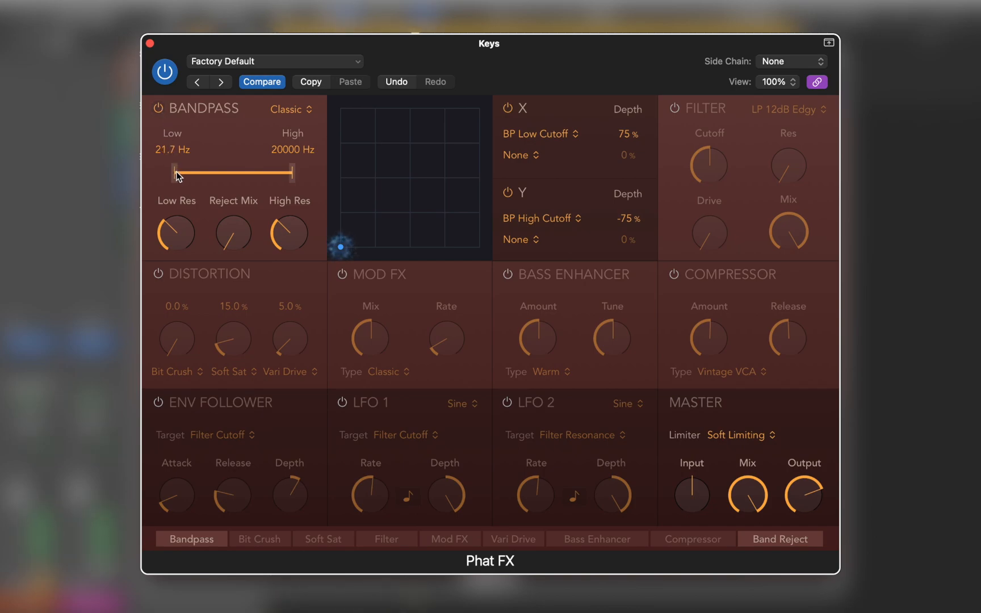
{"action": "left_click_drag", "start_coordinate": [176, 173], "coordinate": [221, 173]}
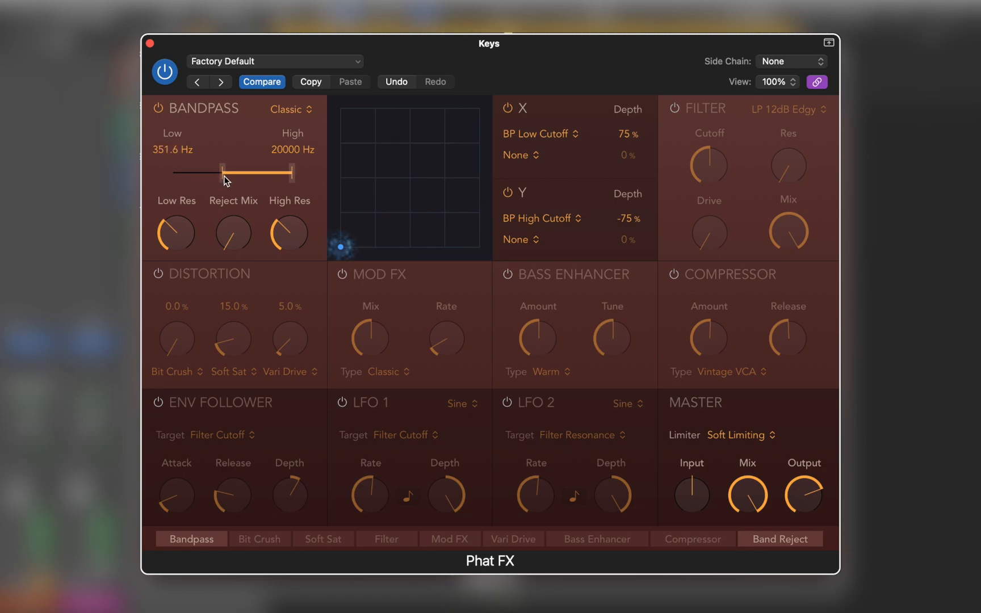
{"action": "left_click_drag", "start_coordinate": [222, 172], "coordinate": [218, 172]}
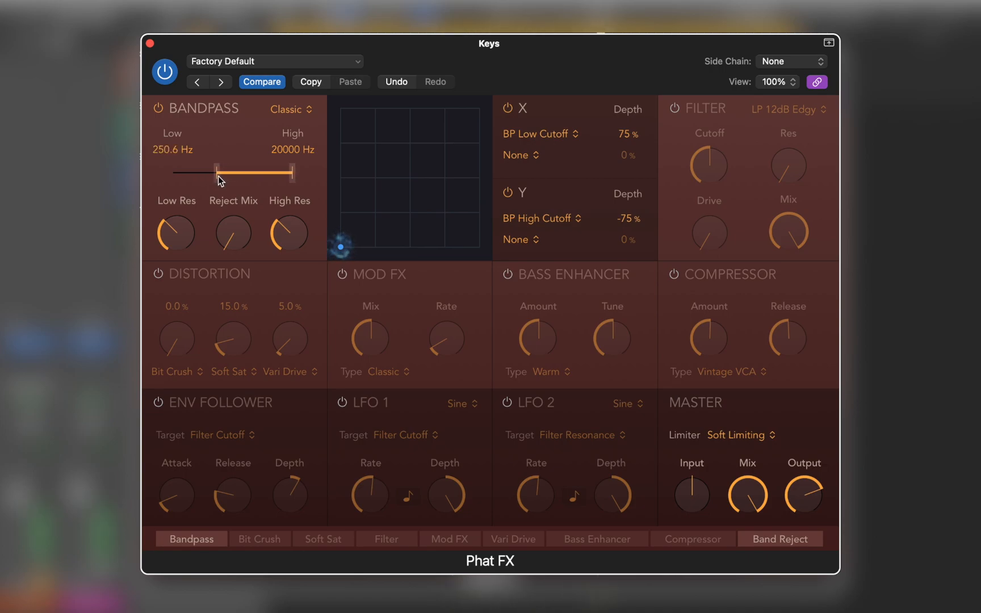
{"action": "left_click_drag", "start_coordinate": [217, 172], "coordinate": [215, 176]}
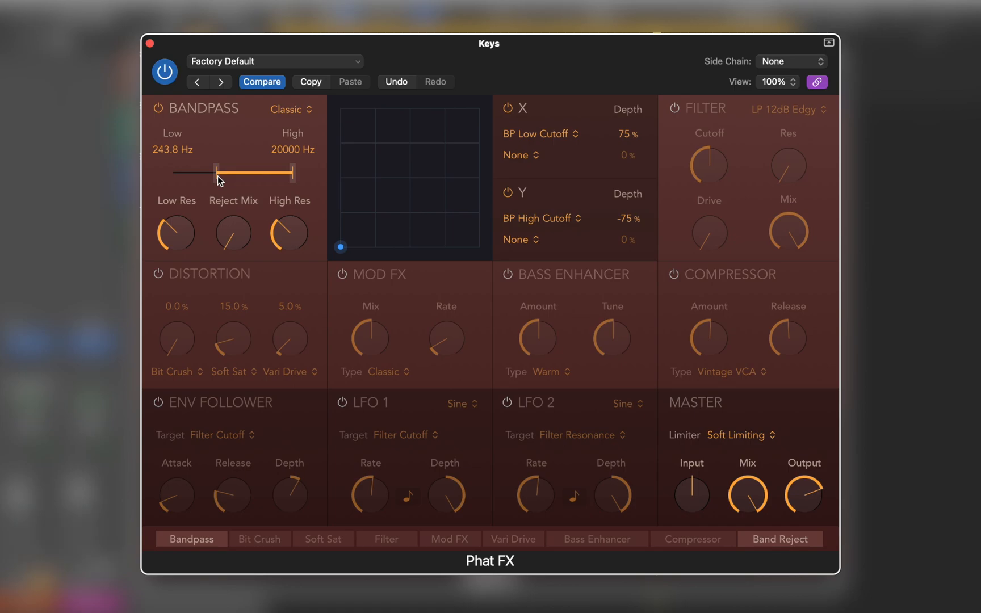
{"action": "mouse_move", "coordinate": [341, 281]}
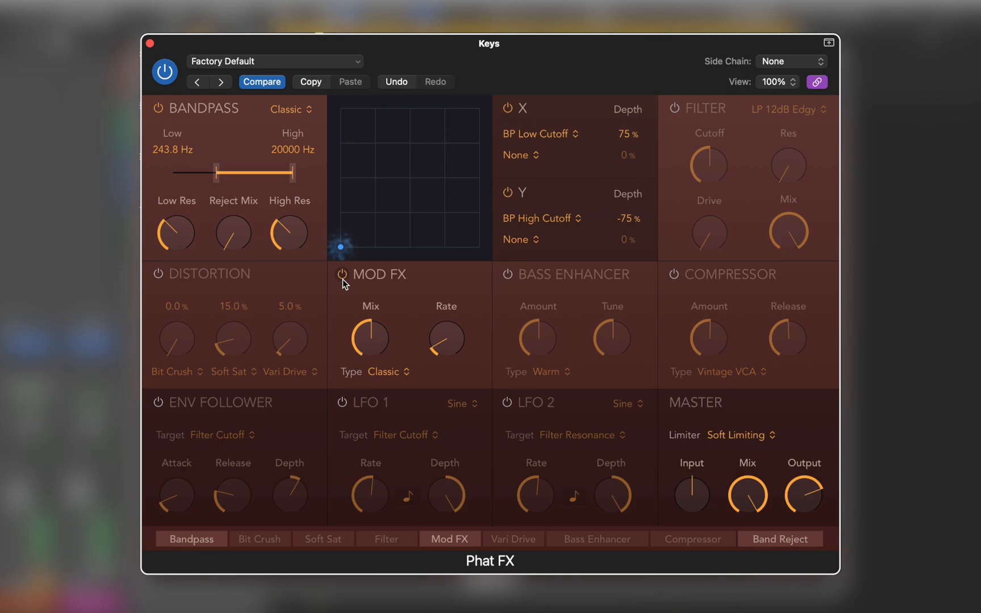
- Give Mod FX the Soft type, 38.8% mix and a rate of about 0.72 Hz
{"action": "left_click_drag", "start_coordinate": [445, 341], "coordinate": [432, 350]}
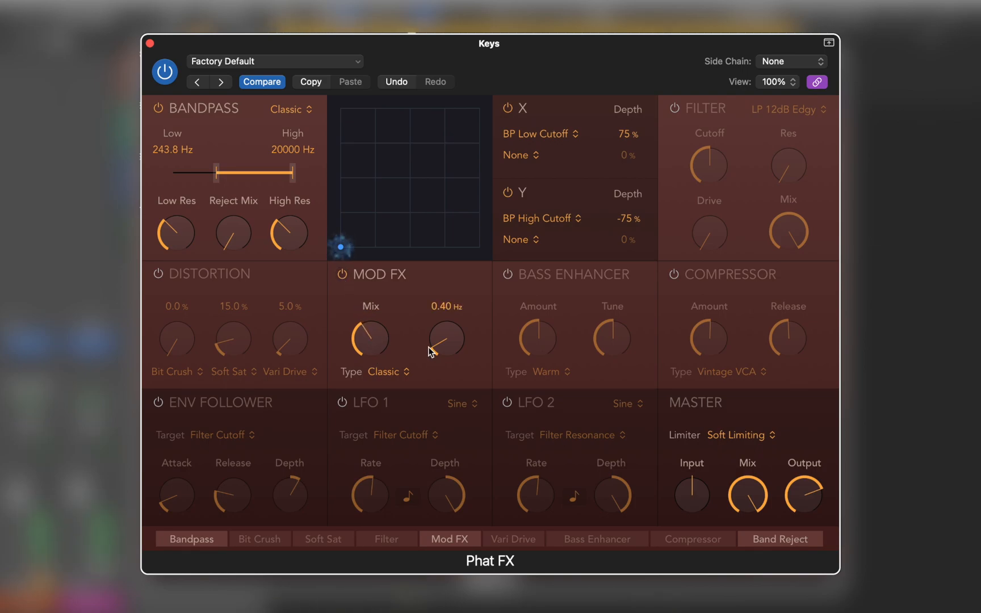
{"action": "left_click_drag", "start_coordinate": [444, 341], "coordinate": [446, 337]}
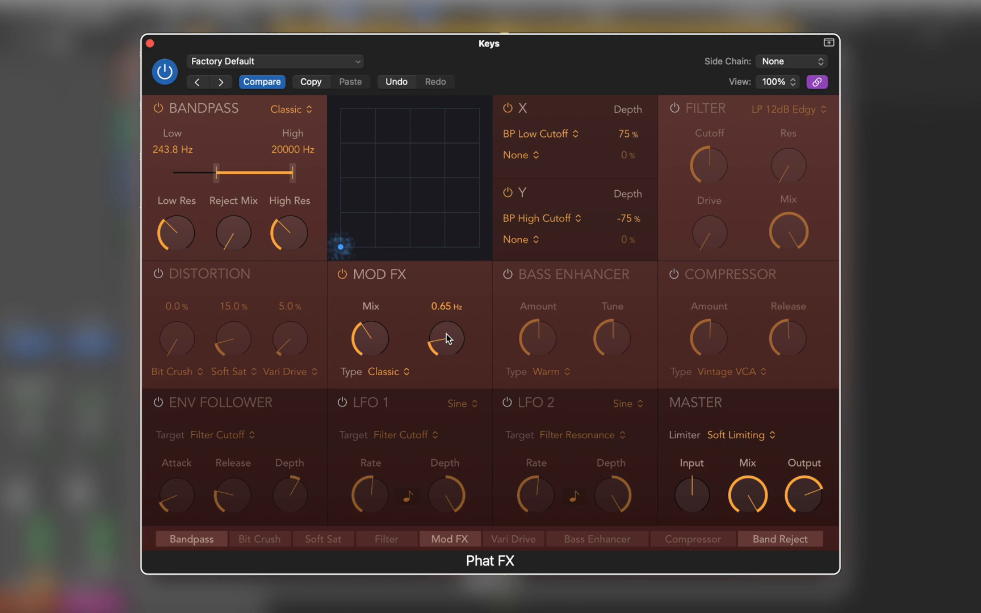
{"action": "left_click", "coordinate": [384, 371]}
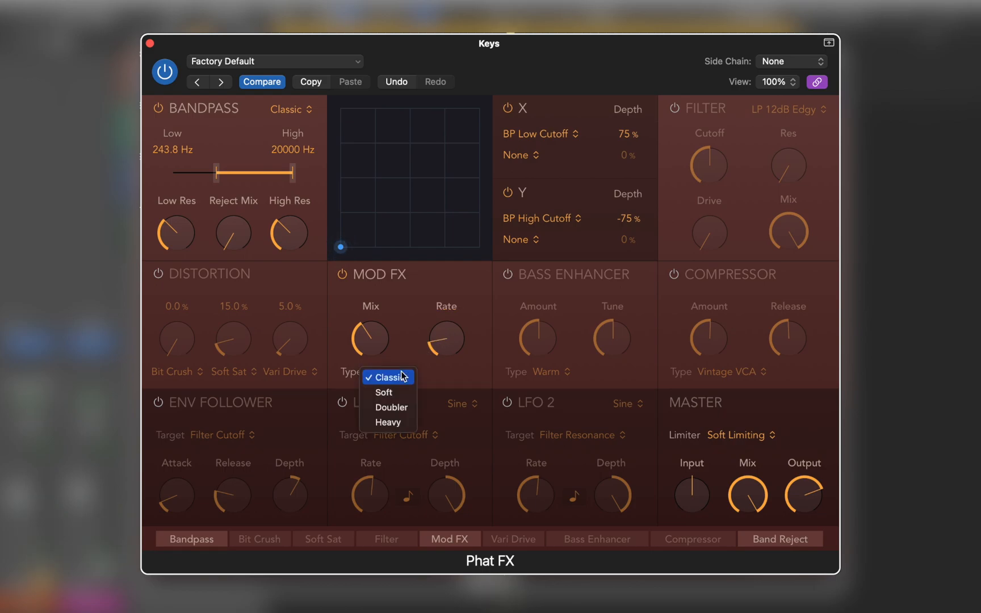
{"action": "left_click", "coordinate": [384, 393]}
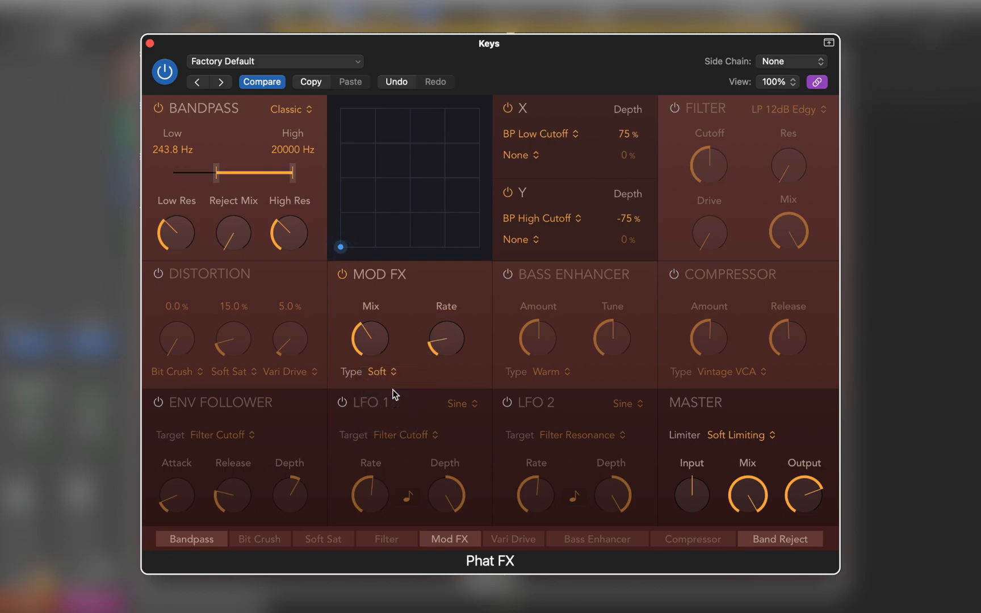
{"action": "left_click_drag", "start_coordinate": [368, 341], "coordinate": [375, 350]}
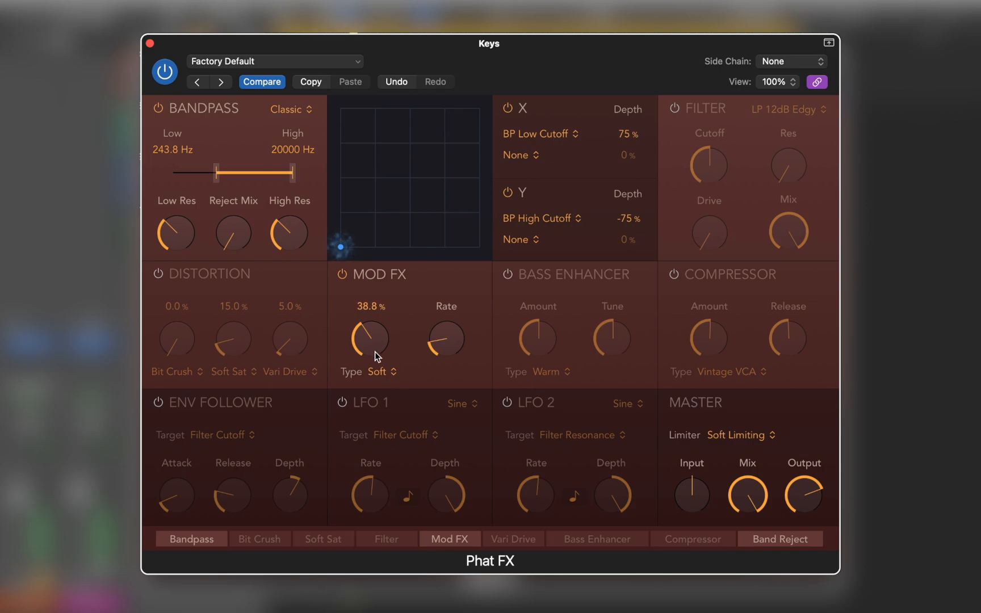
{"action": "left_click_drag", "start_coordinate": [445, 341], "coordinate": [453, 351]}
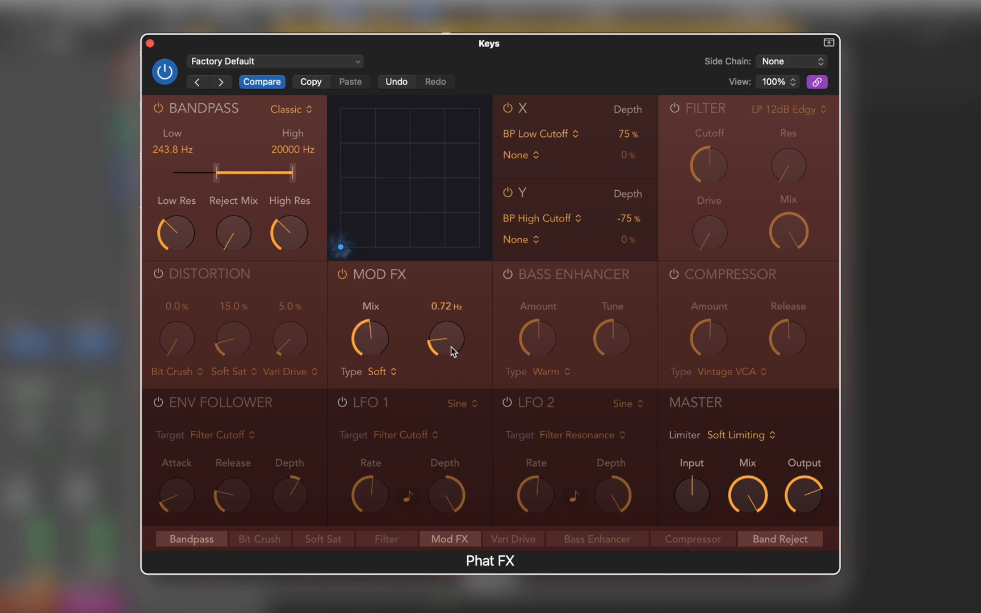
{"action": "left_click_drag", "start_coordinate": [444, 341], "coordinate": [453, 347]}
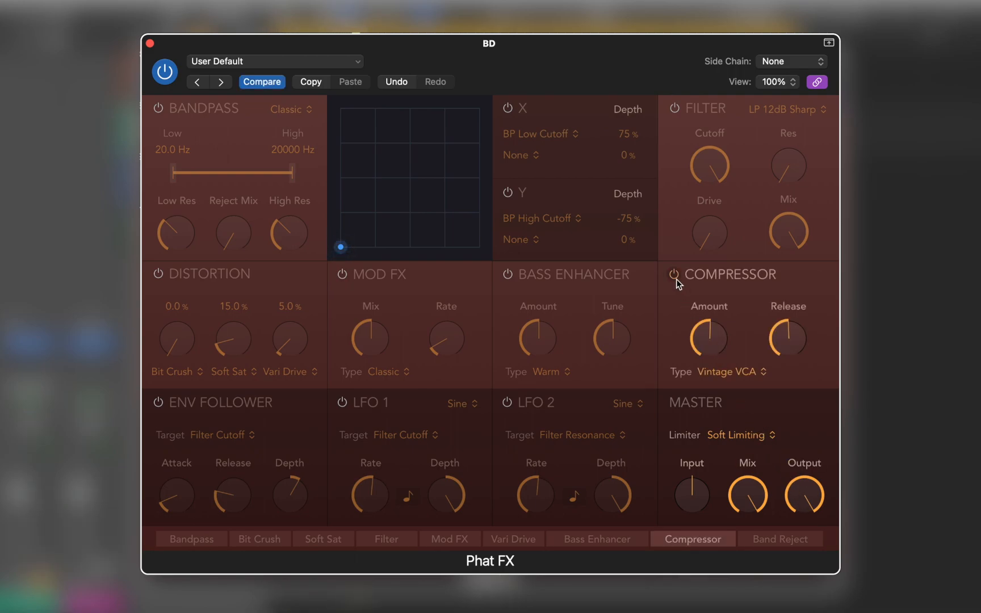
- Set the BD compressor type to Platinum with its amount around -4 dB
{"action": "left_click", "coordinate": [735, 372]}
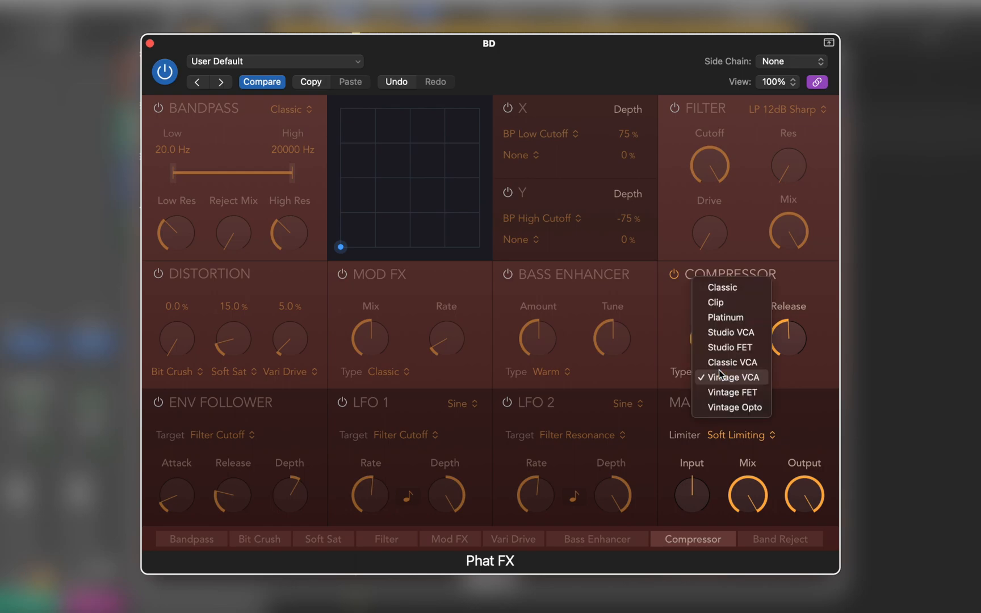
{"action": "left_click", "coordinate": [724, 318]}
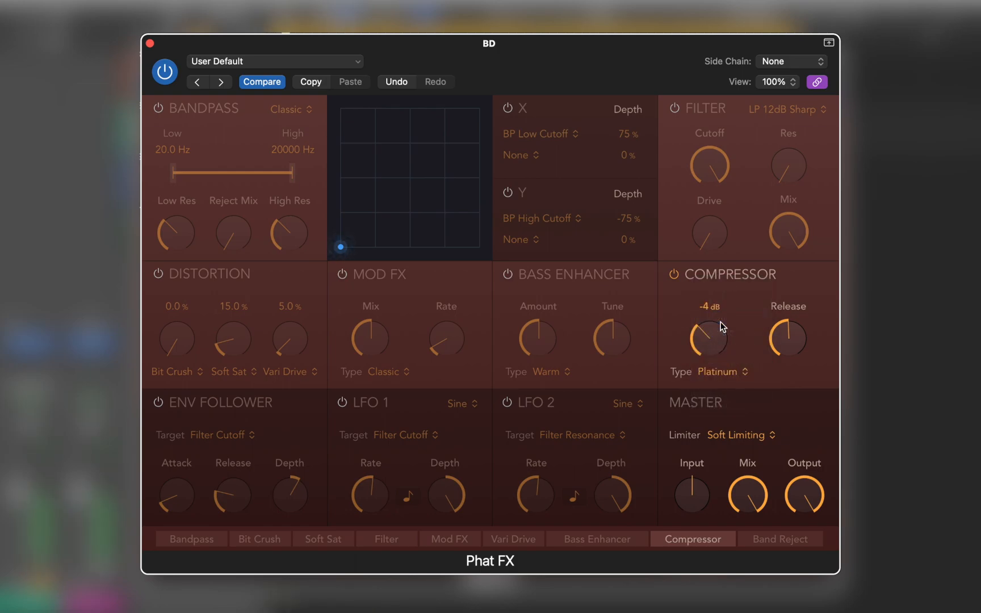
{"action": "left_click_drag", "start_coordinate": [786, 339], "coordinate": [787, 372]}
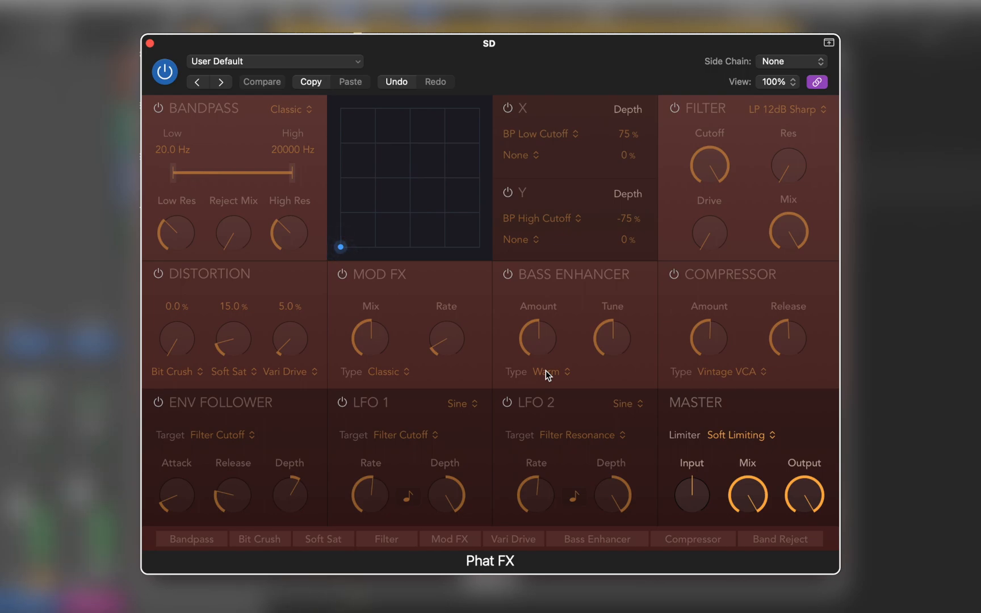
{"action": "mouse_move", "coordinate": [613, 330]}
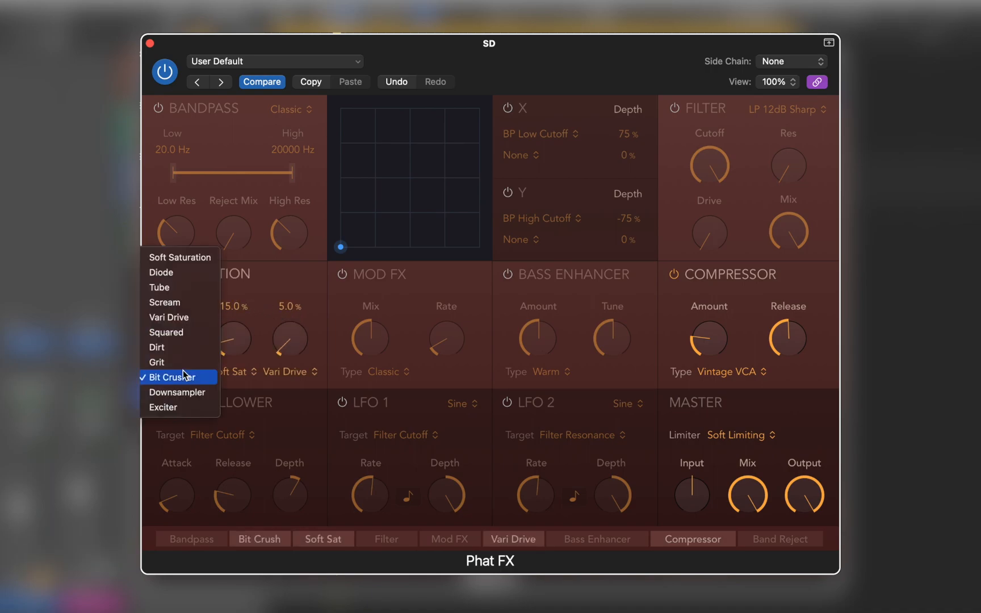
- Use Downsampler as the first SD distortion and set its amount to about 25%
{"action": "left_click", "coordinate": [177, 392]}
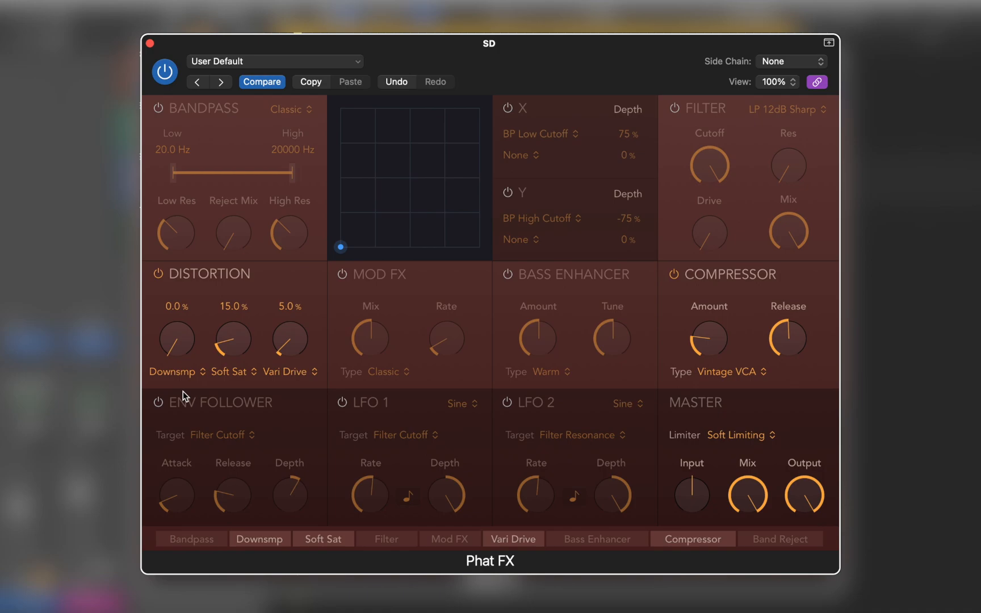
{"action": "left_click_drag", "start_coordinate": [176, 338], "coordinate": [176, 313]}
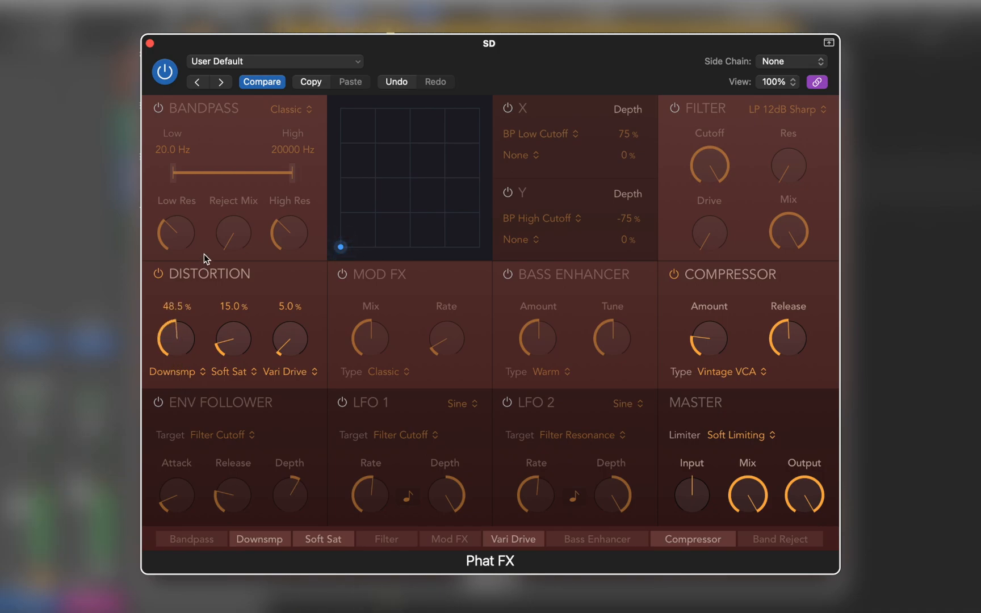
{"action": "left_click_drag", "start_coordinate": [175, 338], "coordinate": [176, 356]}
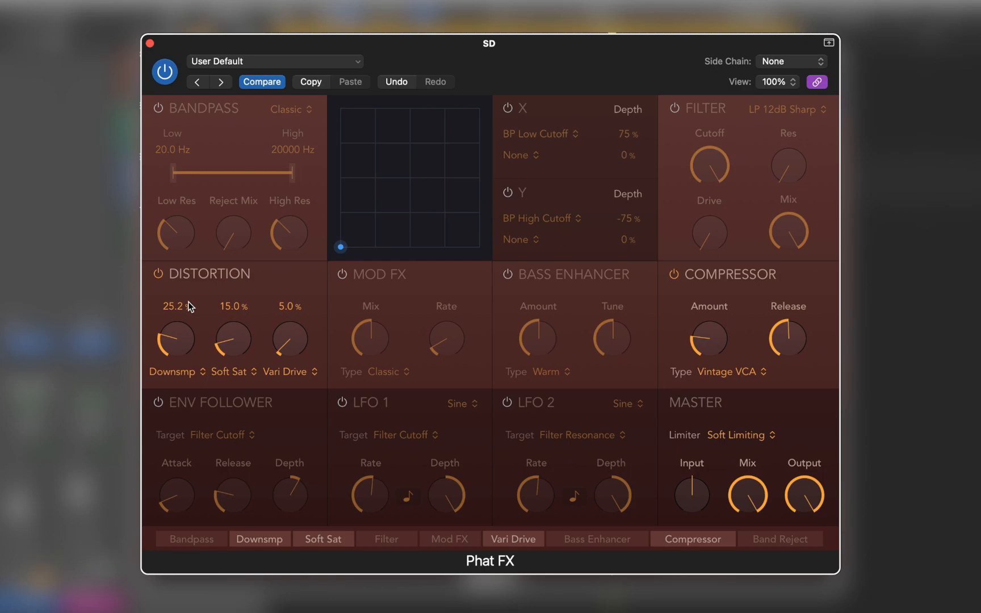
{"action": "mouse_move", "coordinate": [166, 123]}
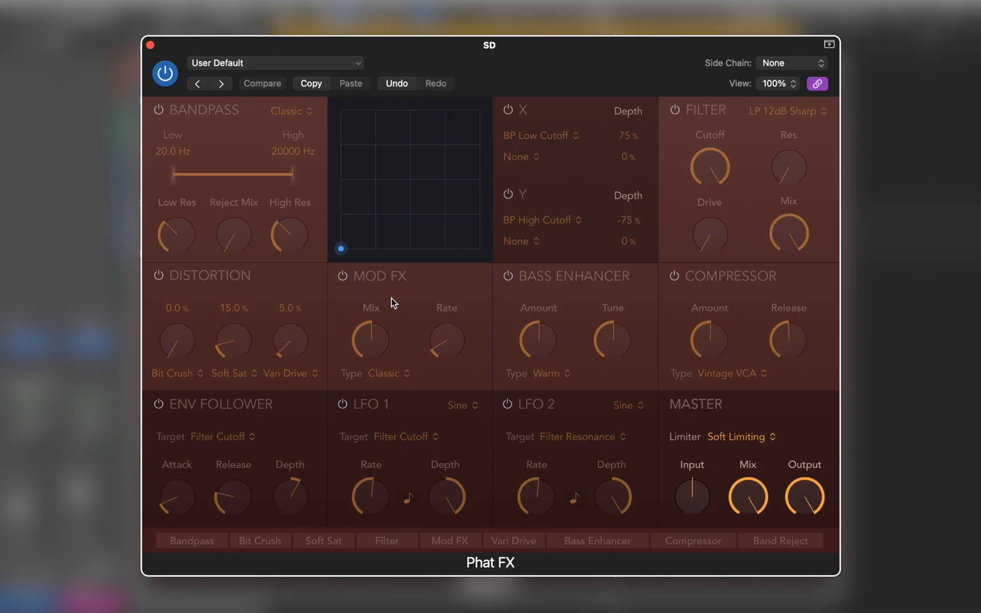
- Turn on the envelope follower targeting Master Output, side-chained from SD (Audio 2)
{"action": "left_click", "coordinate": [262, 83]}
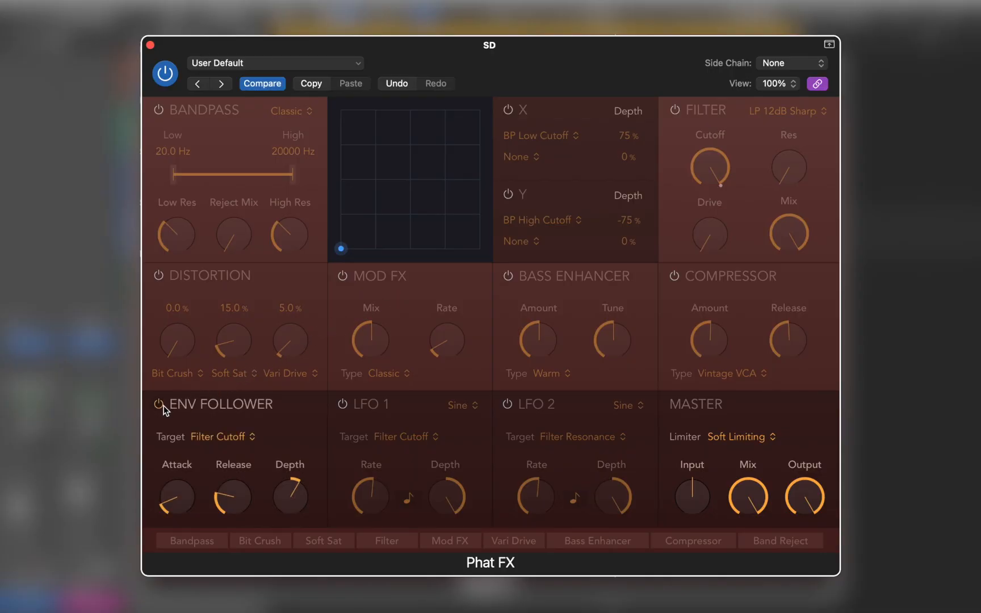
{"action": "left_click", "coordinate": [222, 437]}
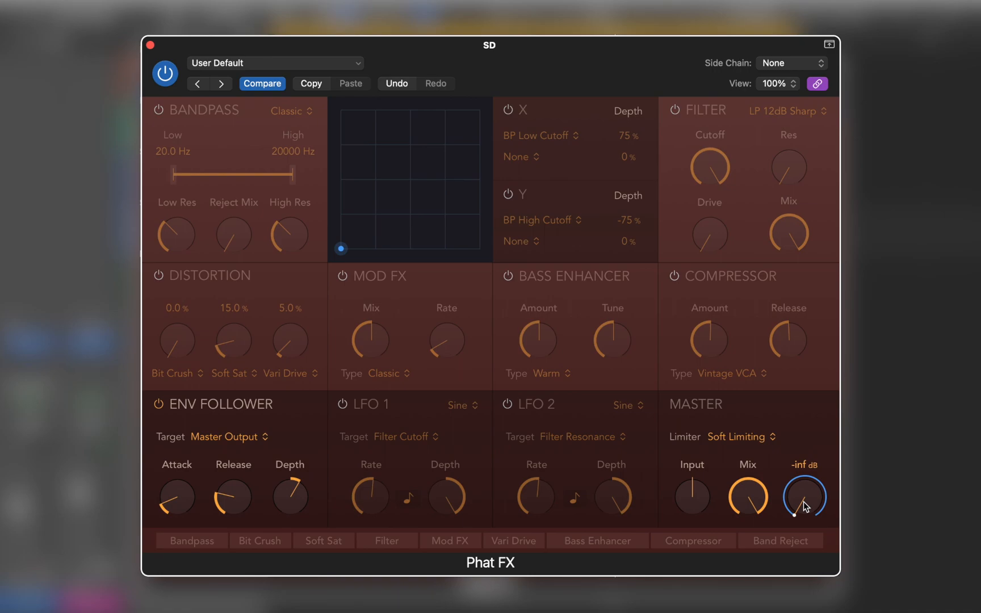
{"action": "left_click", "coordinate": [790, 63]}
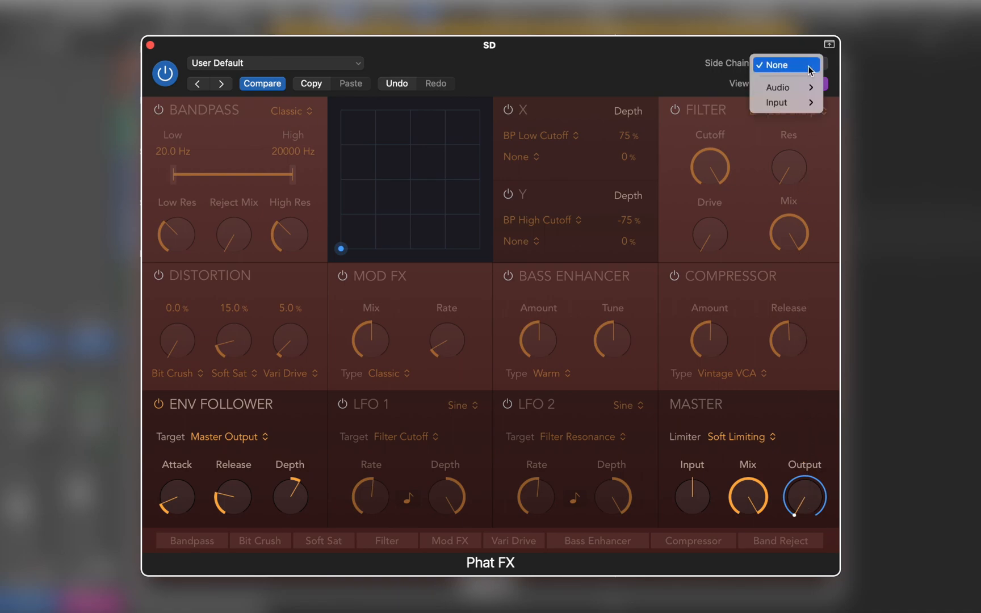
{"action": "mouse_move", "coordinate": [778, 87]}
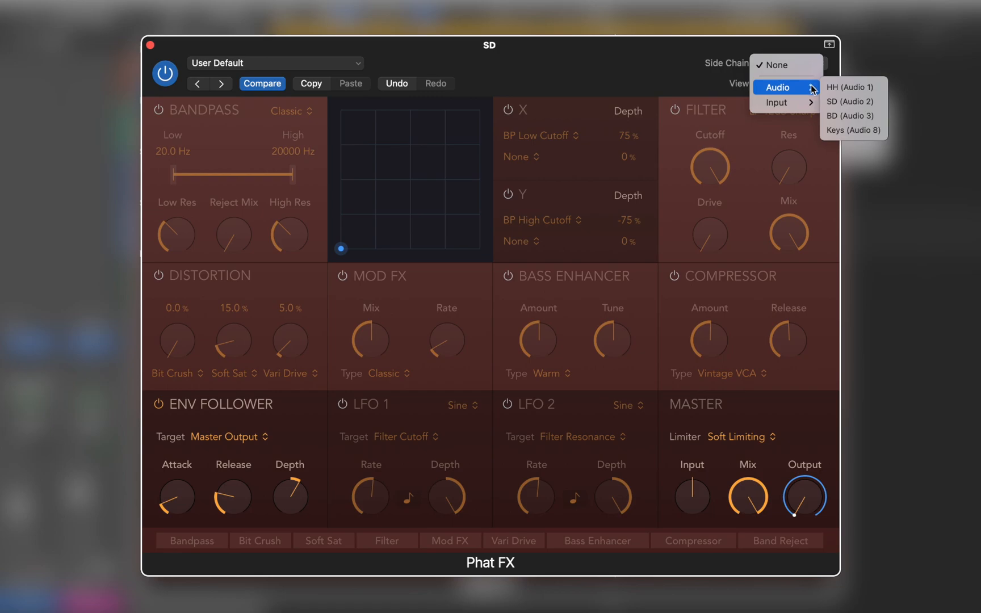
{"action": "left_click", "coordinate": [853, 101]}
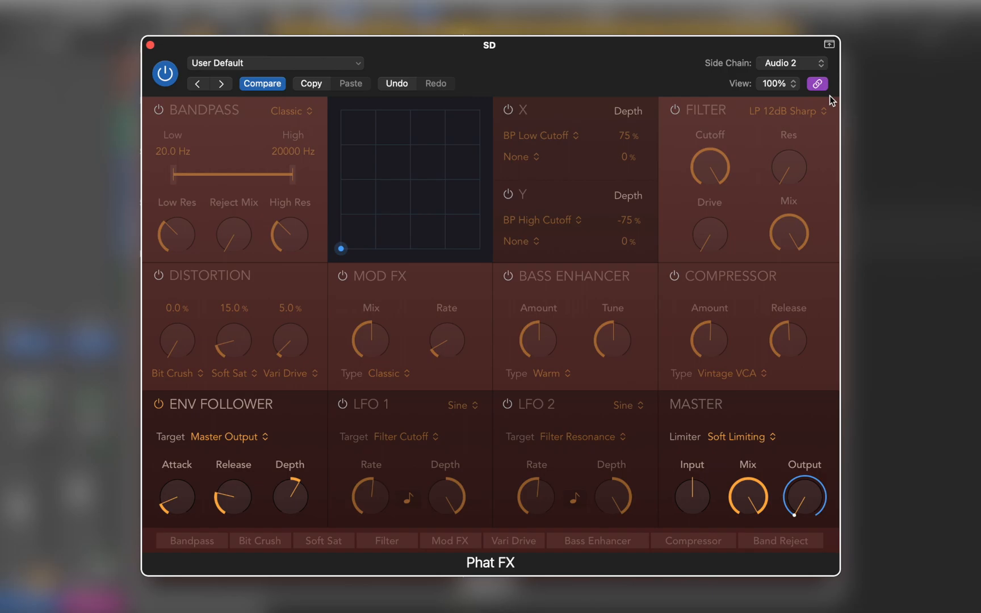
{"action": "mouse_move", "coordinate": [508, 118]}
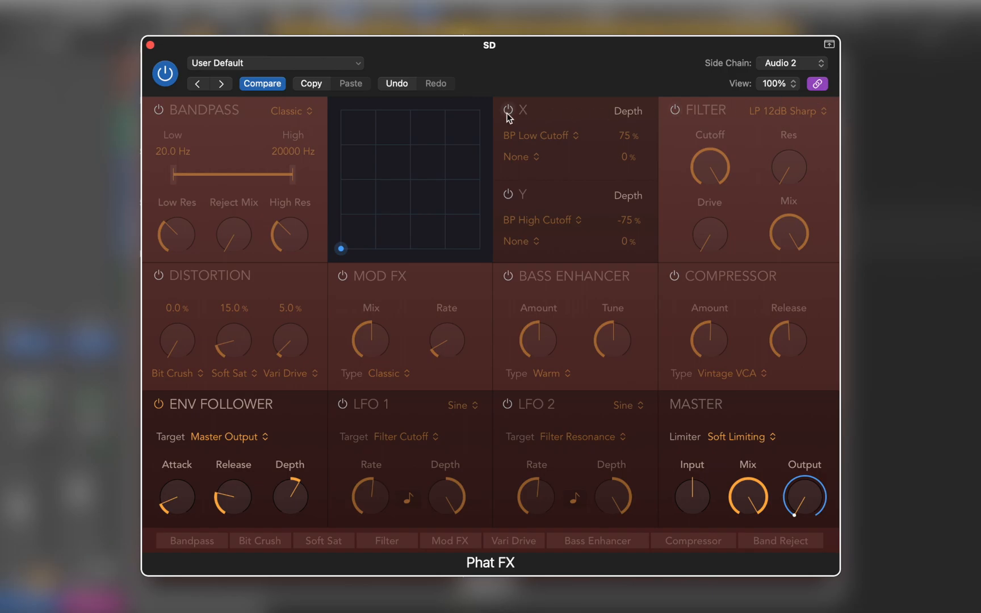
{"action": "left_click", "coordinate": [150, 45]}
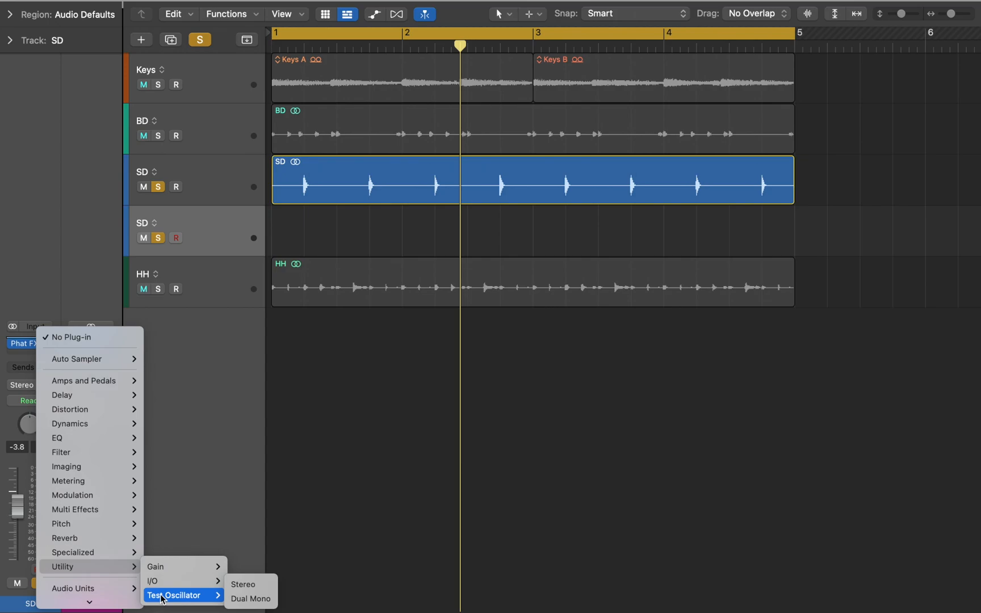
- Insert a Test Oscillator with decorrelated White Noise on the empty SD track
{"action": "left_click", "coordinate": [243, 583]}
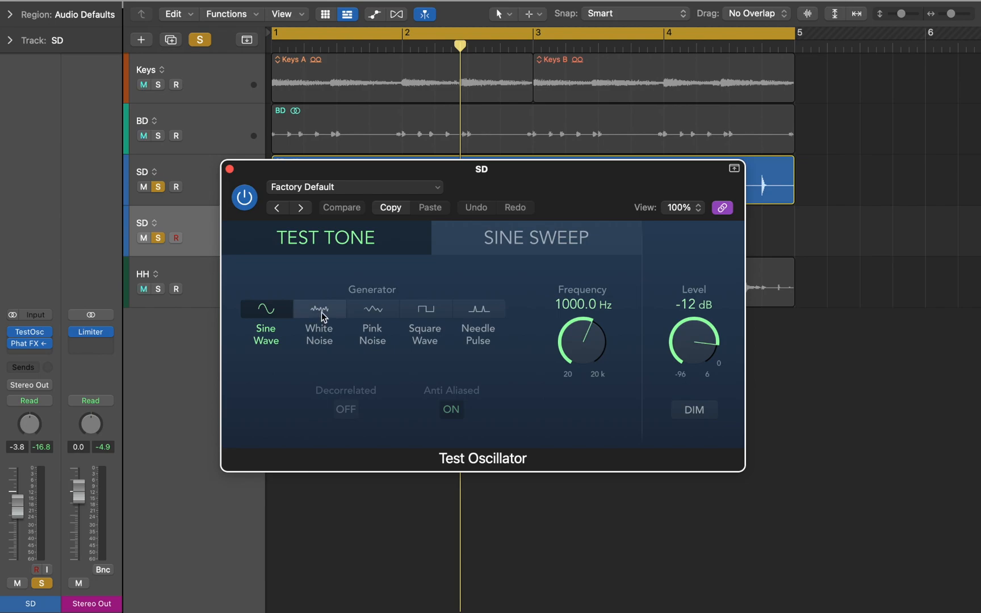
{"action": "left_click", "coordinate": [318, 308]}
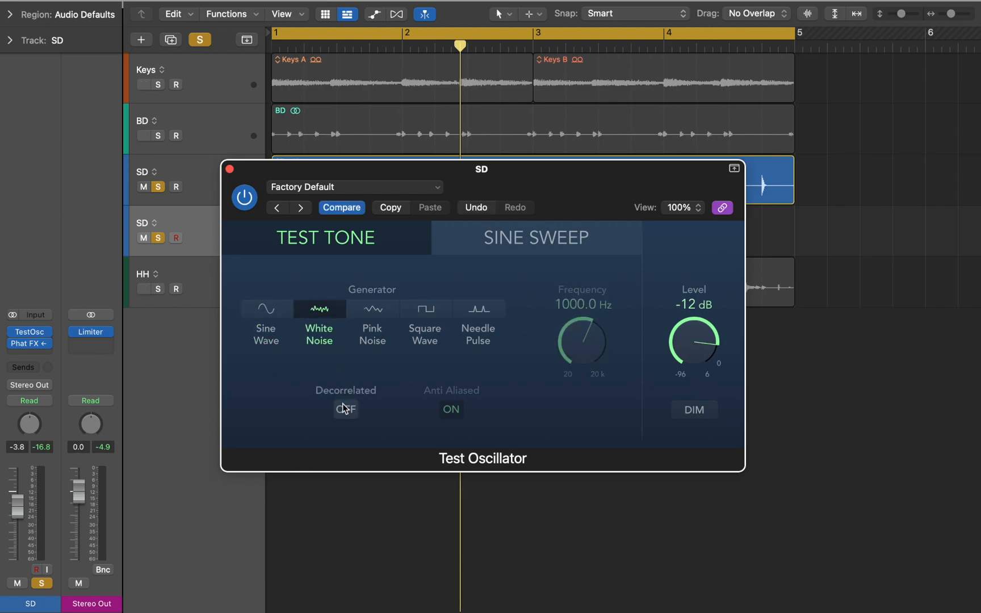
{"action": "left_click", "coordinate": [344, 409]}
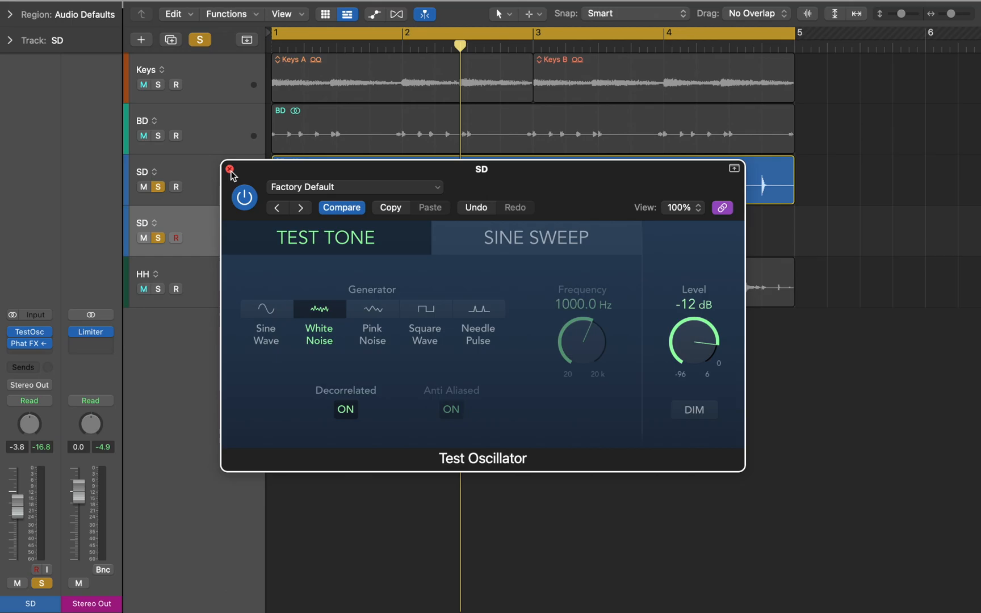
{"action": "left_click", "coordinate": [231, 173]}
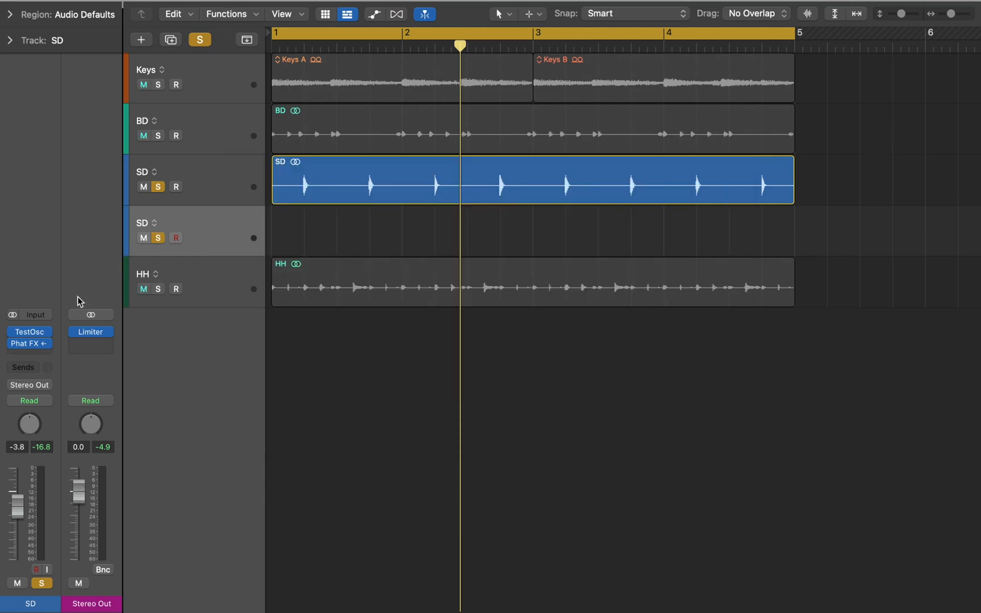
{"action": "left_click", "coordinate": [29, 344]}
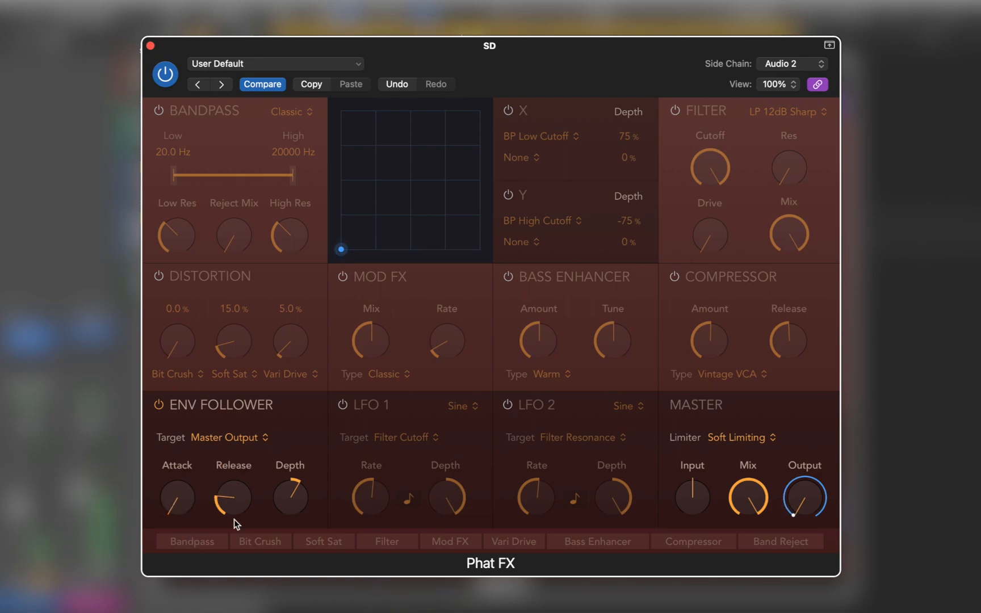
- Push the envelope follower depth to 308%, then settle it at 166%
{"action": "left_click_drag", "start_coordinate": [289, 498], "coordinate": [289, 476]}
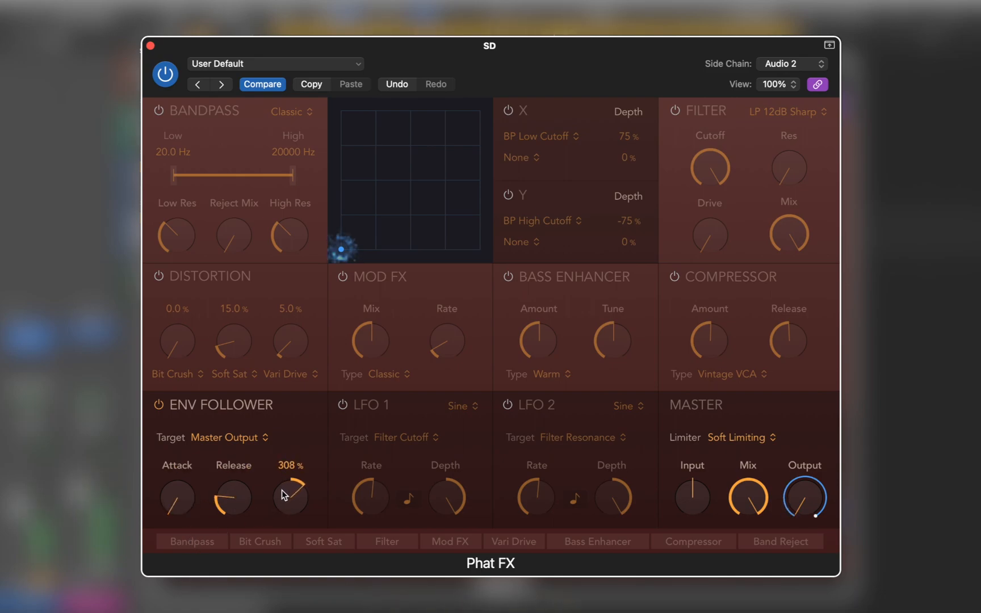
{"action": "left_click_drag", "start_coordinate": [289, 495], "coordinate": [280, 505]}
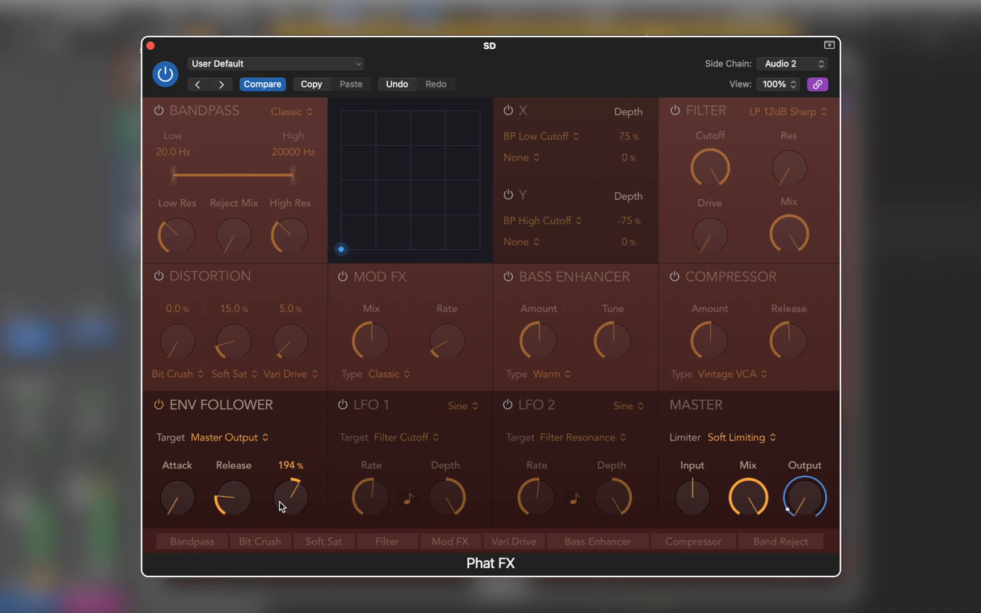
{"action": "left_click_drag", "start_coordinate": [288, 494], "coordinate": [289, 503]}
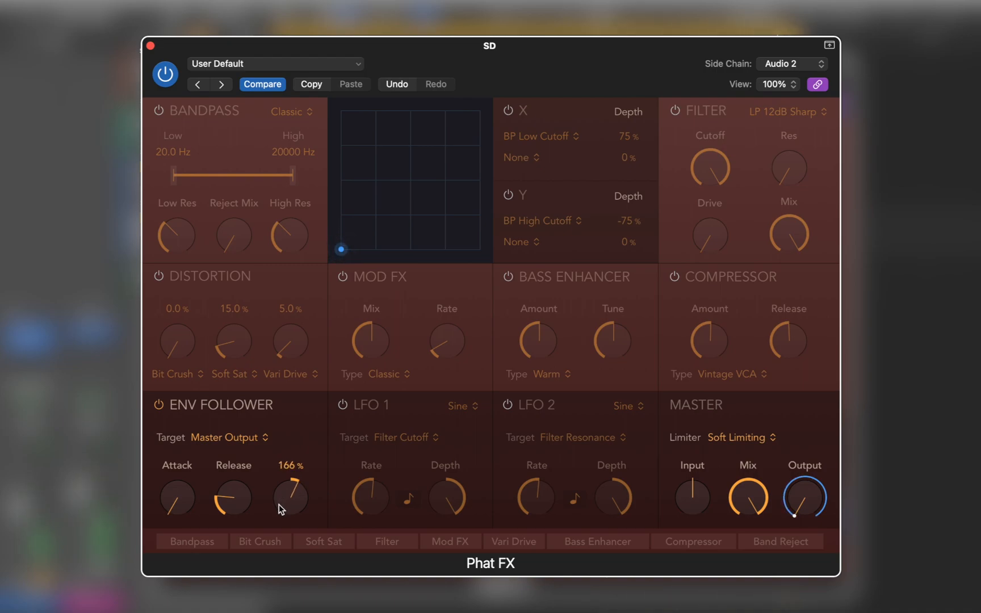
{"action": "mouse_move", "coordinate": [295, 508]}
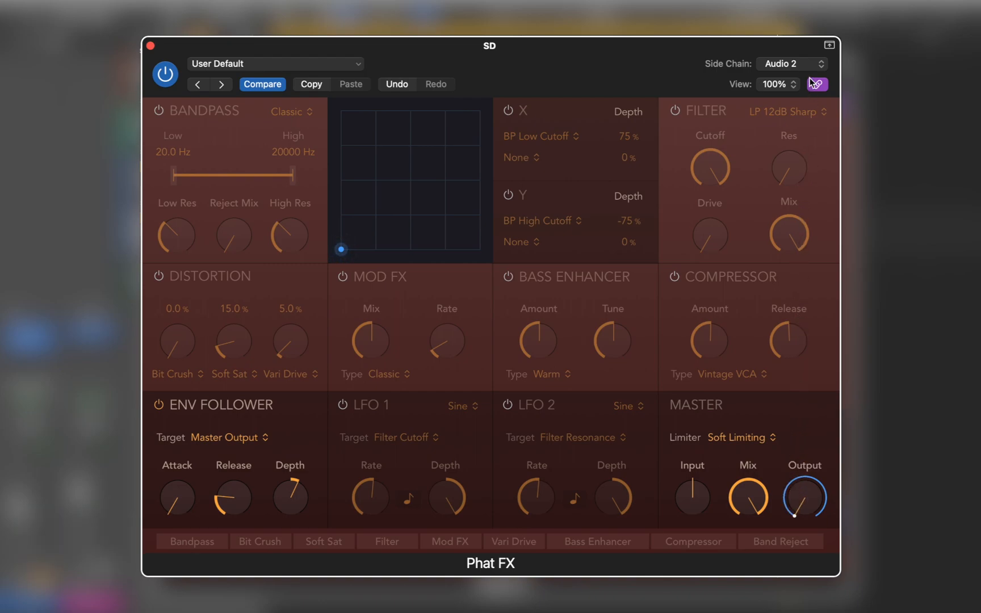
- Side-chain the envelope follower from HH (Audio 1) and raise its depth to about 286%
{"action": "left_click", "coordinate": [789, 63]}
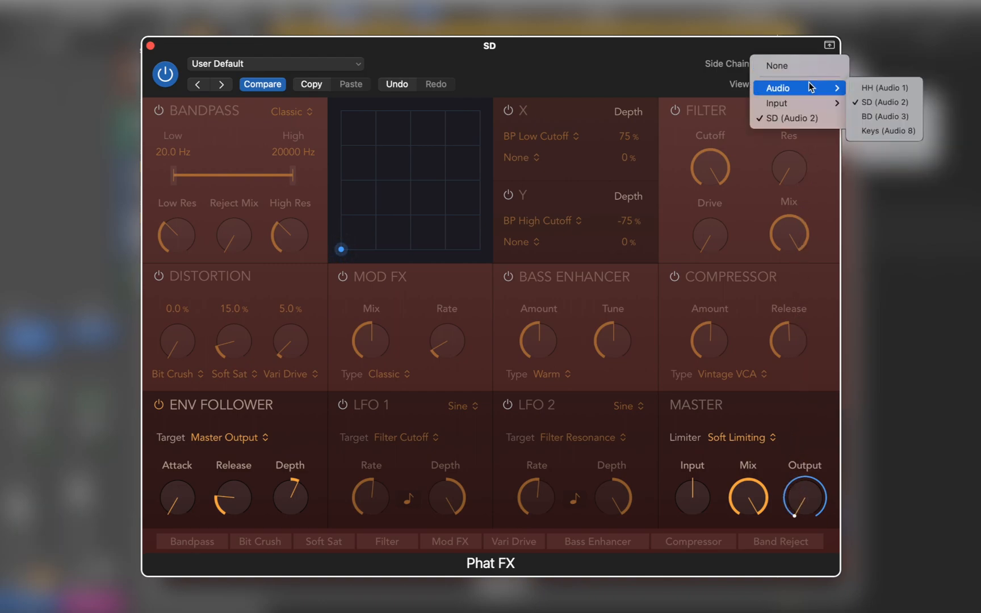
{"action": "left_click", "coordinate": [883, 88]}
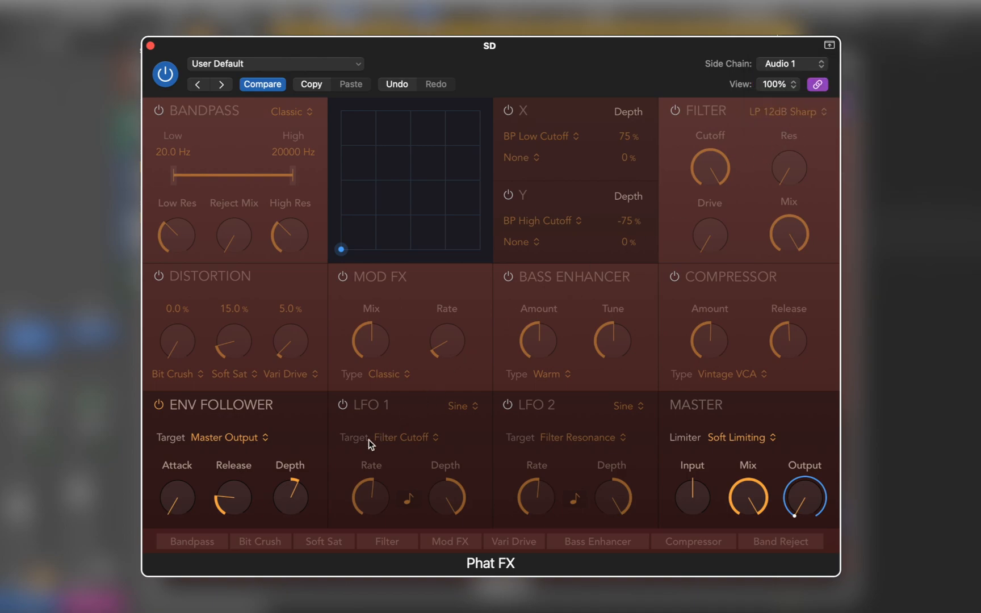
{"action": "left_click_drag", "start_coordinate": [289, 497], "coordinate": [299, 488]}
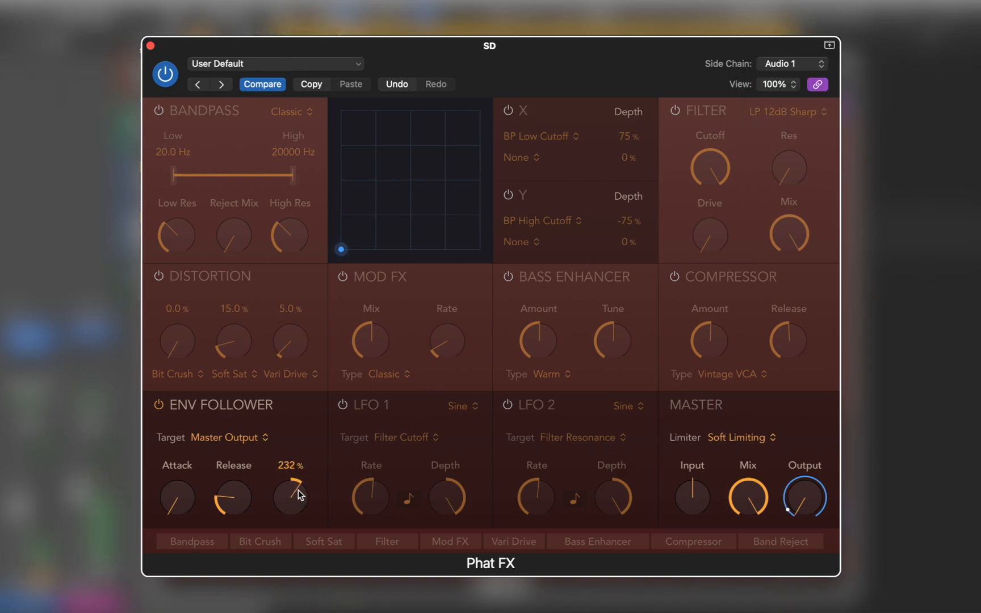
{"action": "left_click_drag", "start_coordinate": [289, 497], "coordinate": [290, 482]}
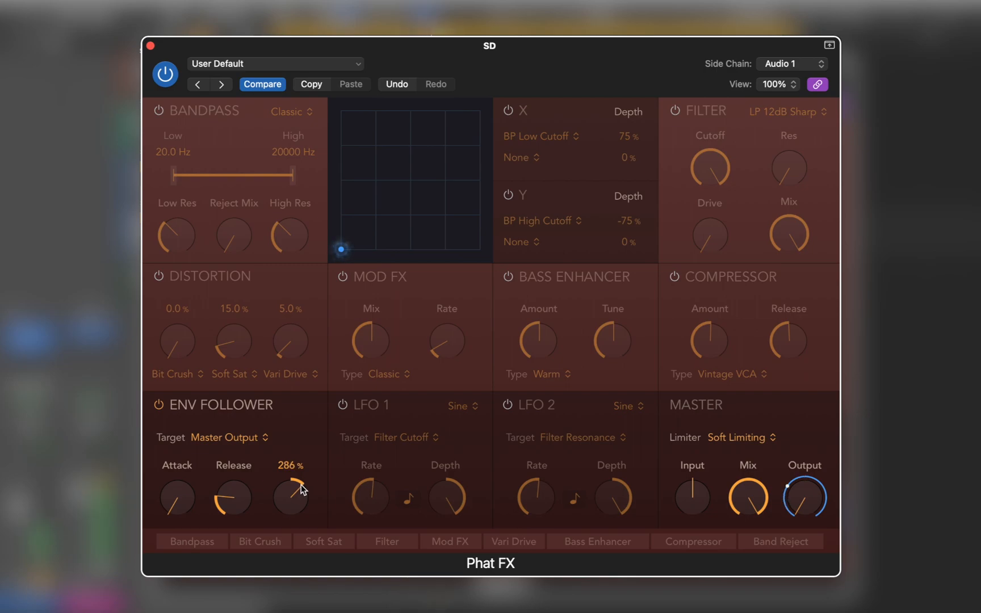
{"action": "left_click_drag", "start_coordinate": [289, 497], "coordinate": [293, 491]}
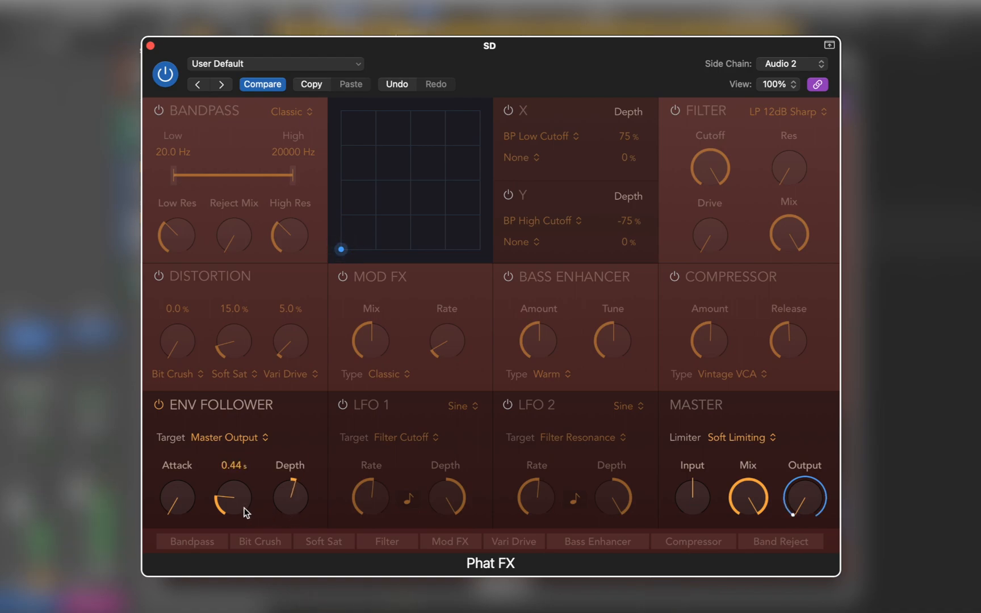
- Lengthen the envelope follower release to 0.47 s and close Phat FX
{"action": "left_click_drag", "start_coordinate": [233, 497], "coordinate": [233, 488]}
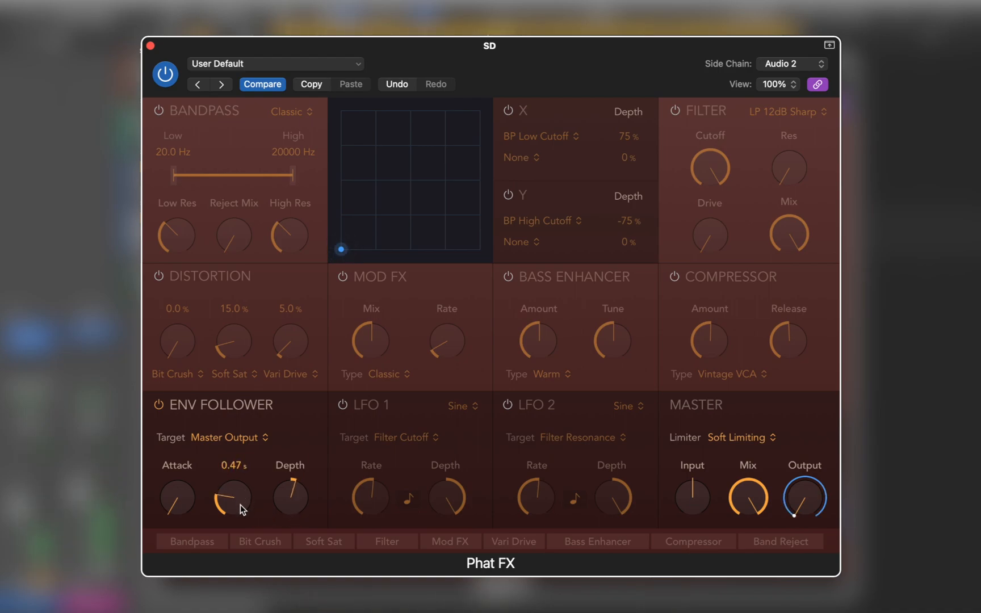
{"action": "left_click", "coordinate": [149, 46]}
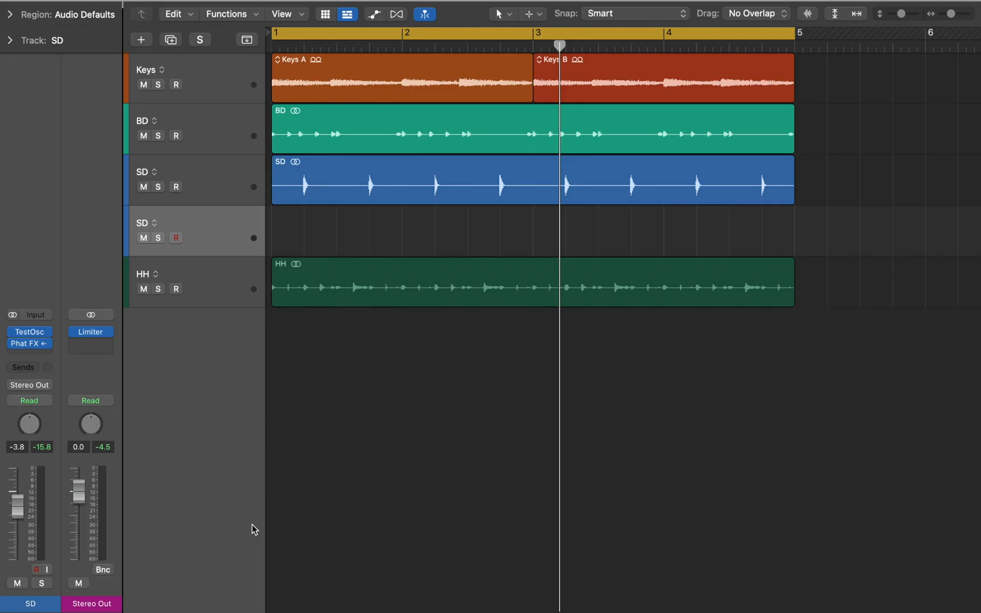